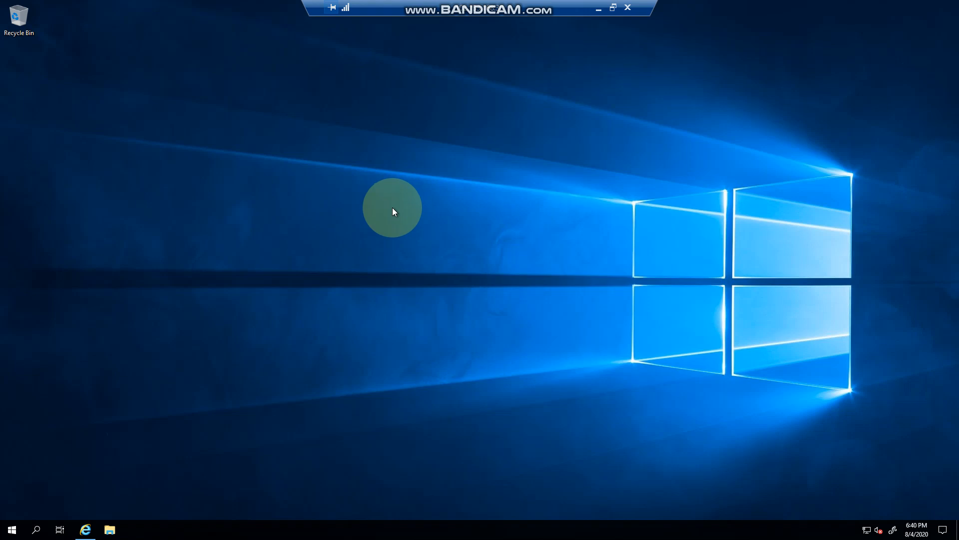
mouse_move(277, 384)
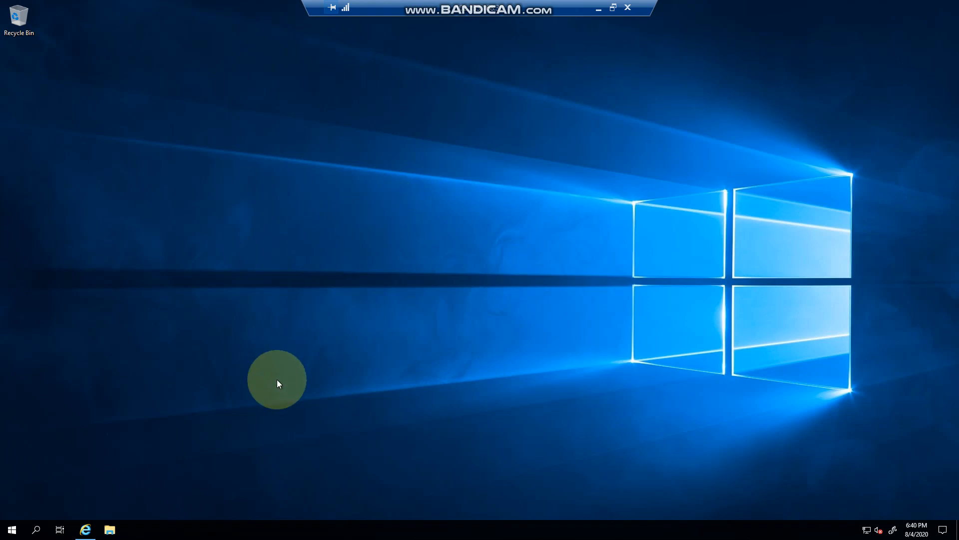
mouse_move(90, 445)
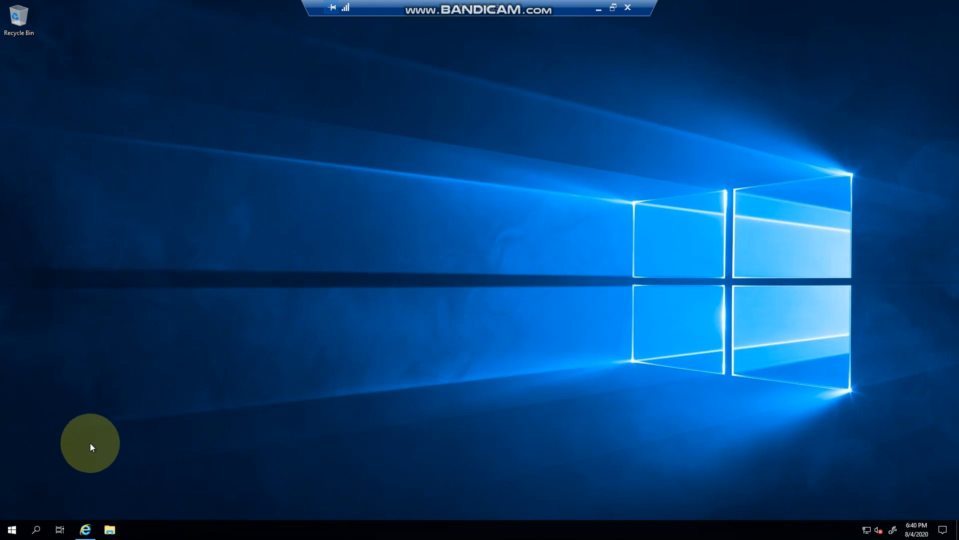
mouse_move(69, 459)
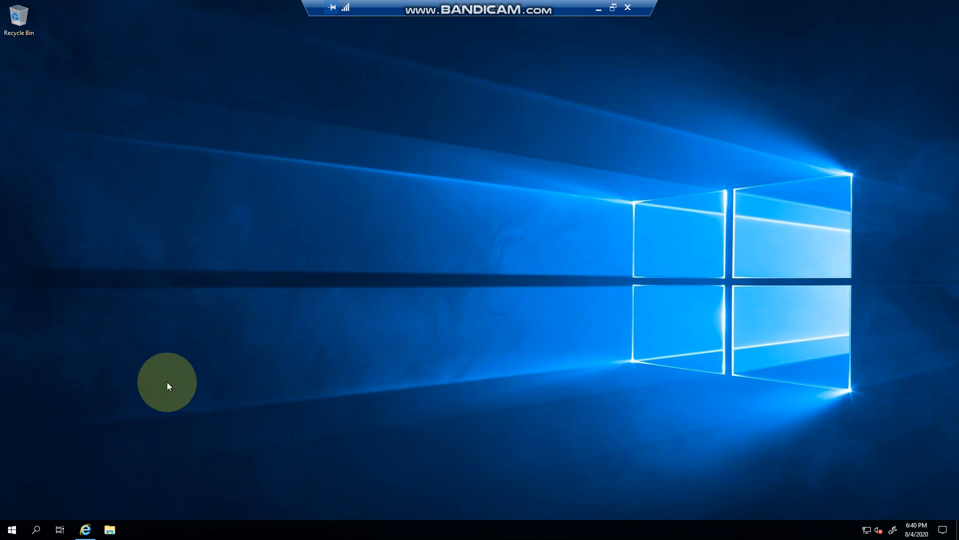
- Launch Exchange Toolbox from the Microsoft Exchange Server 2019 programs and maximize it
click(11, 529)
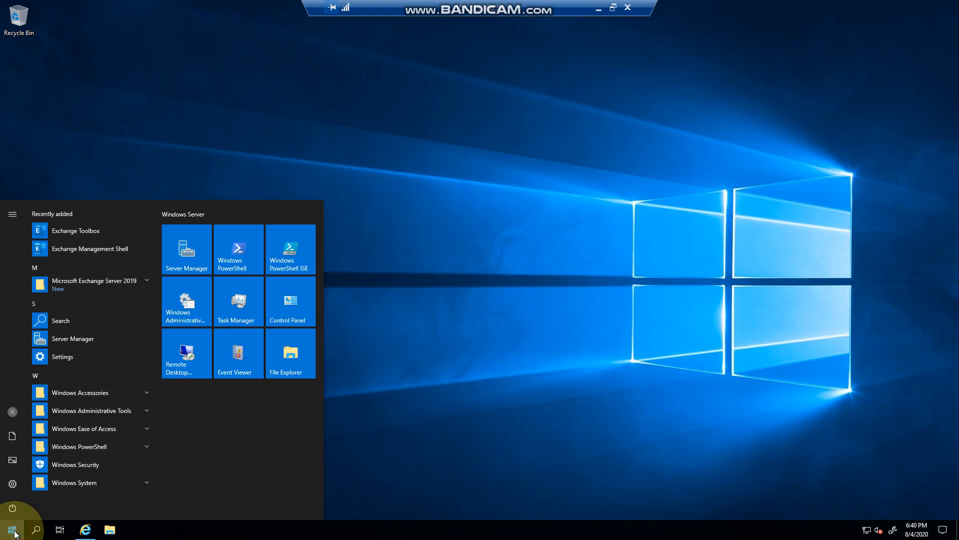
click(92, 283)
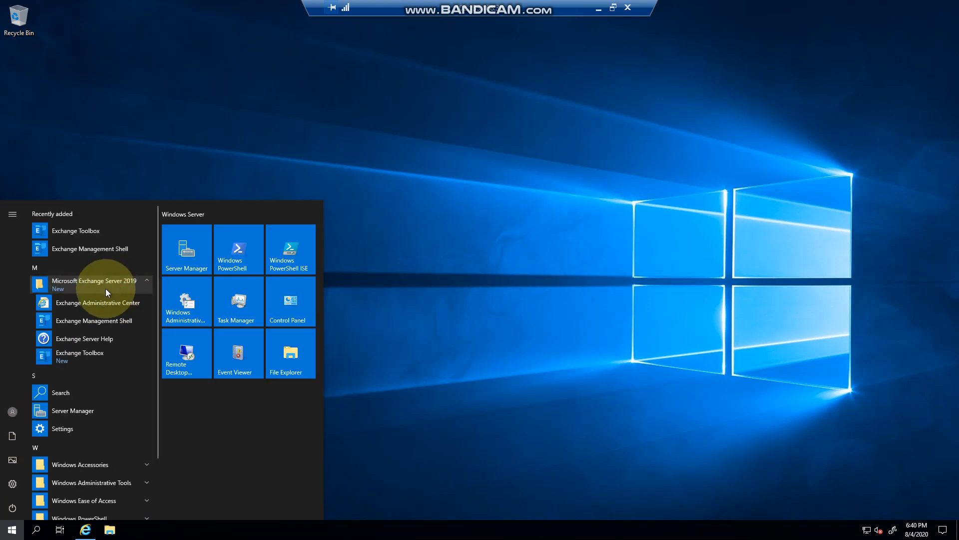
mouse_move(80, 355)
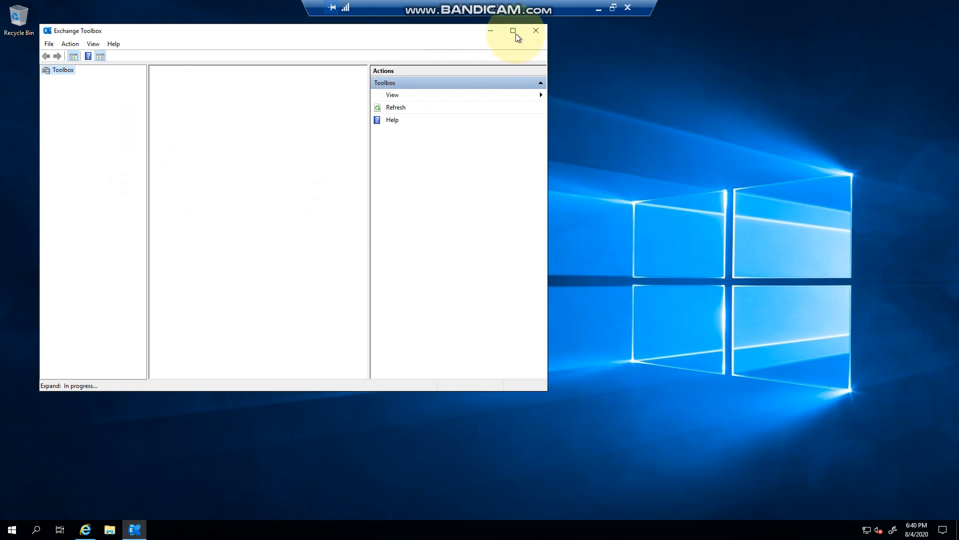
click(513, 31)
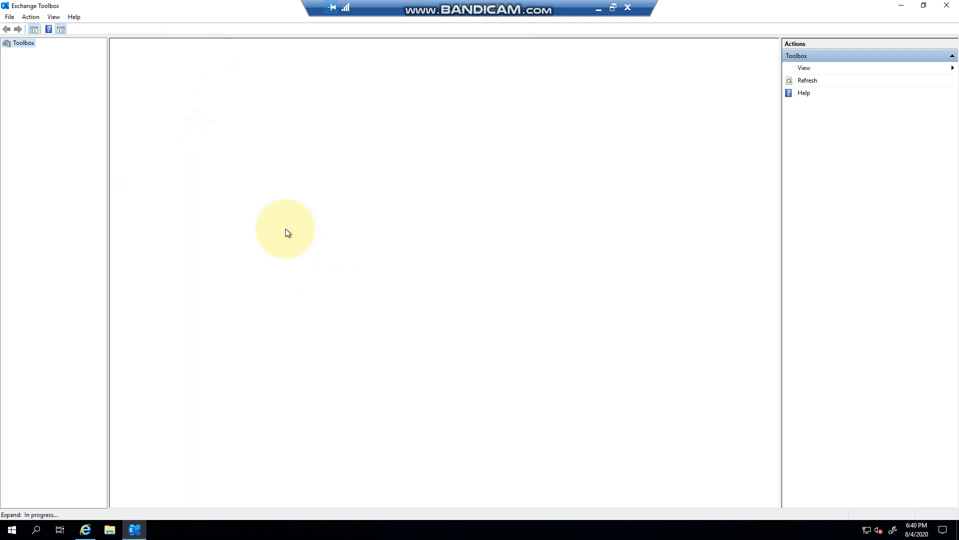
mouse_move(296, 283)
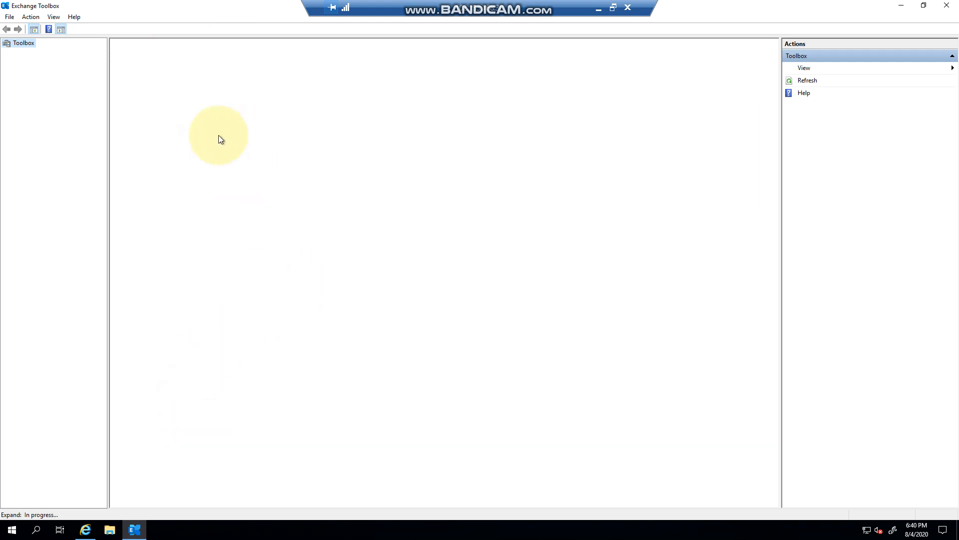
- Launch Exchange Management Shell from the Microsoft Exchange Server 2019 program group
click(11, 530)
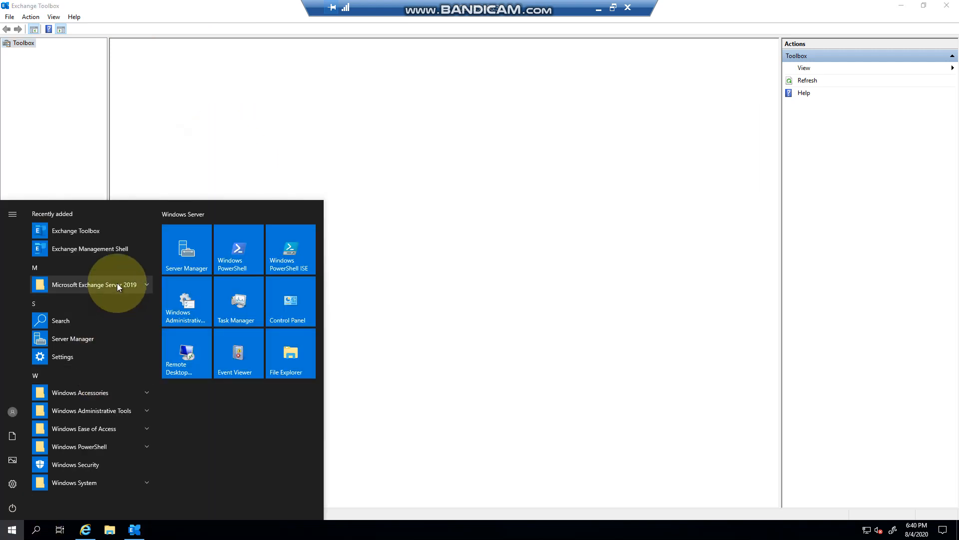
click(94, 285)
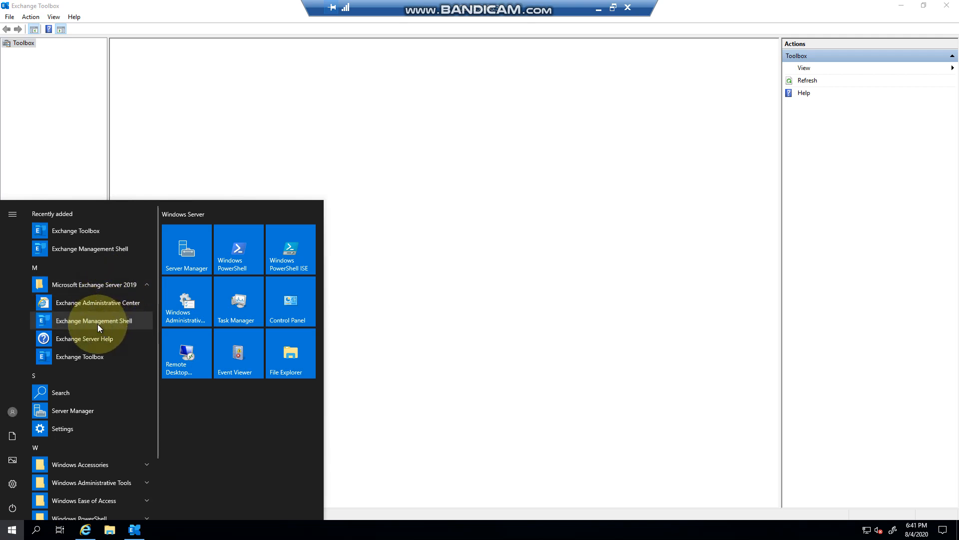
click(93, 319)
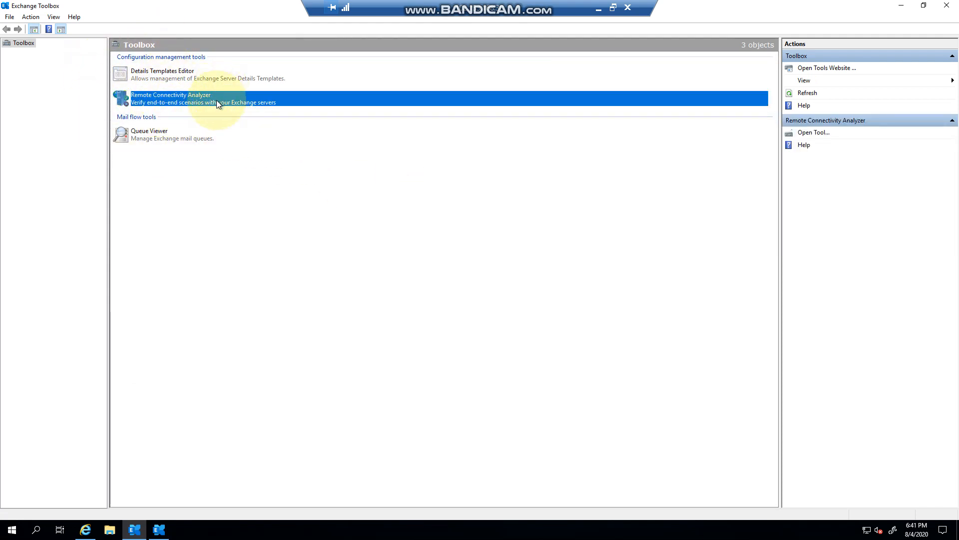
- Briefly open and close Details Templates Editor, then open Queue Viewer under Mail flow tools
click(162, 74)
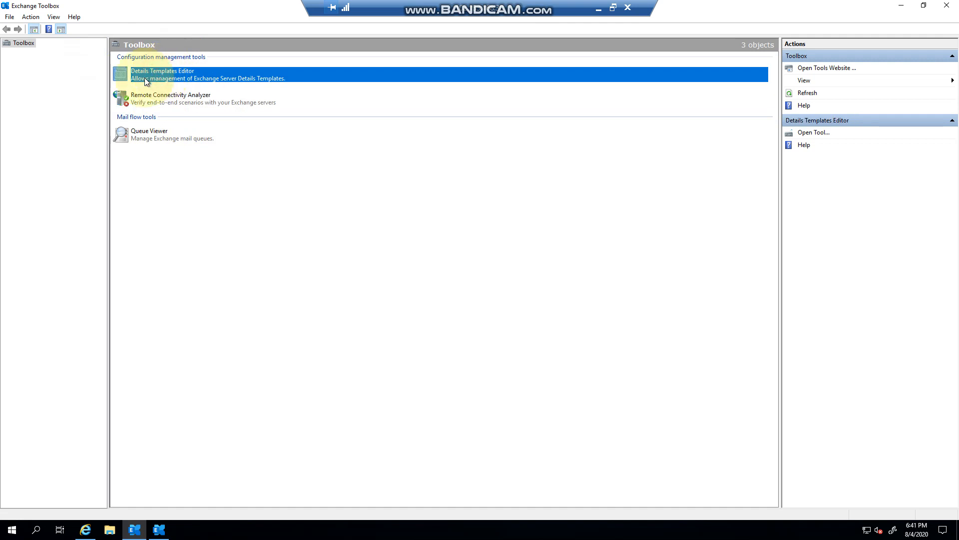
mouse_move(152, 135)
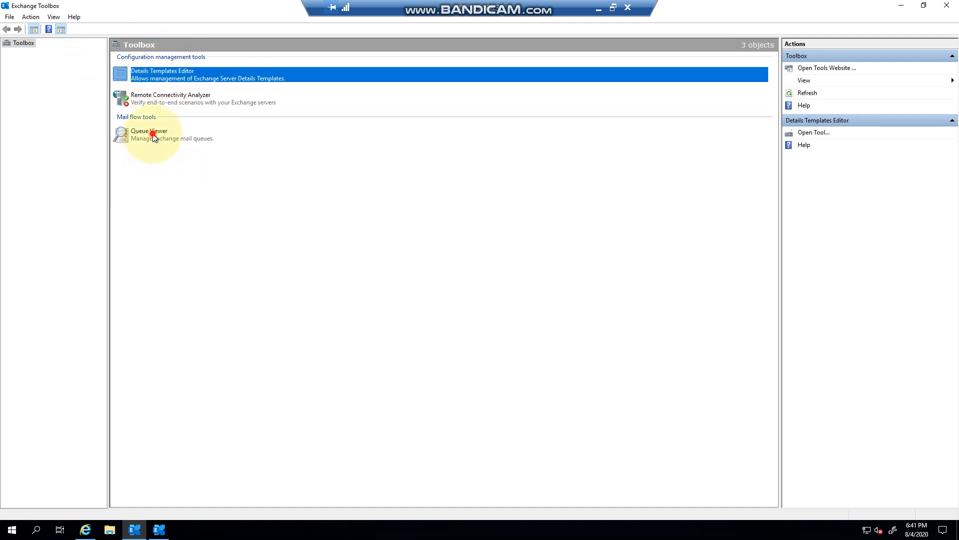
click(149, 134)
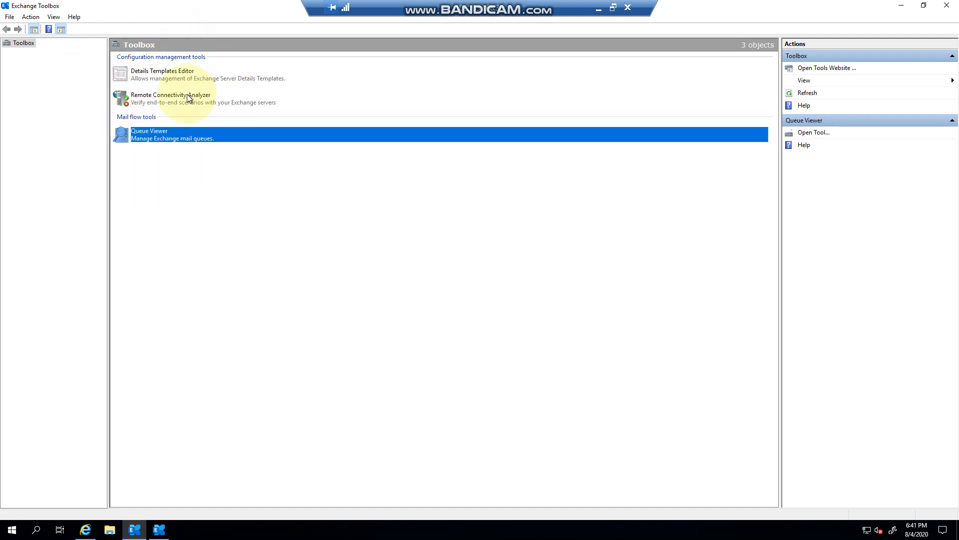
double_click(162, 74)
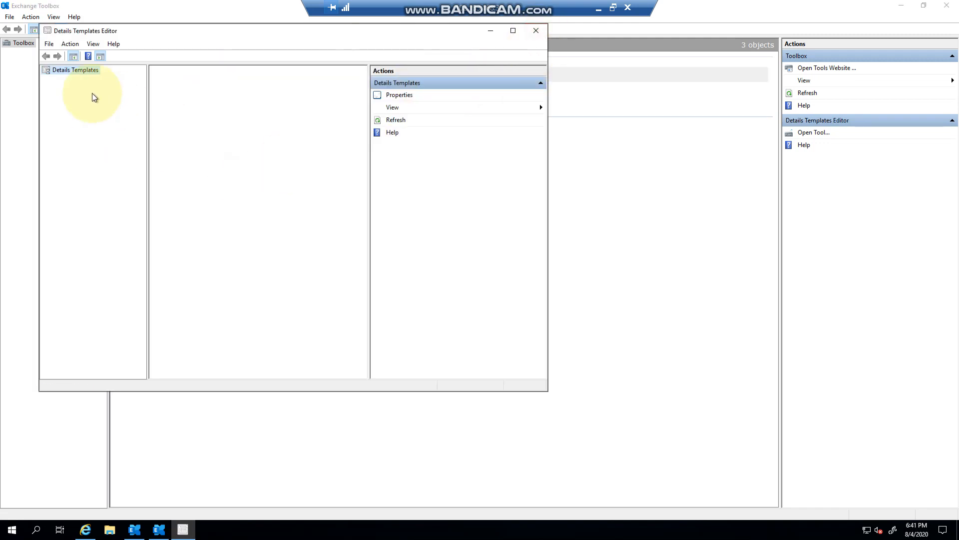
click(535, 31)
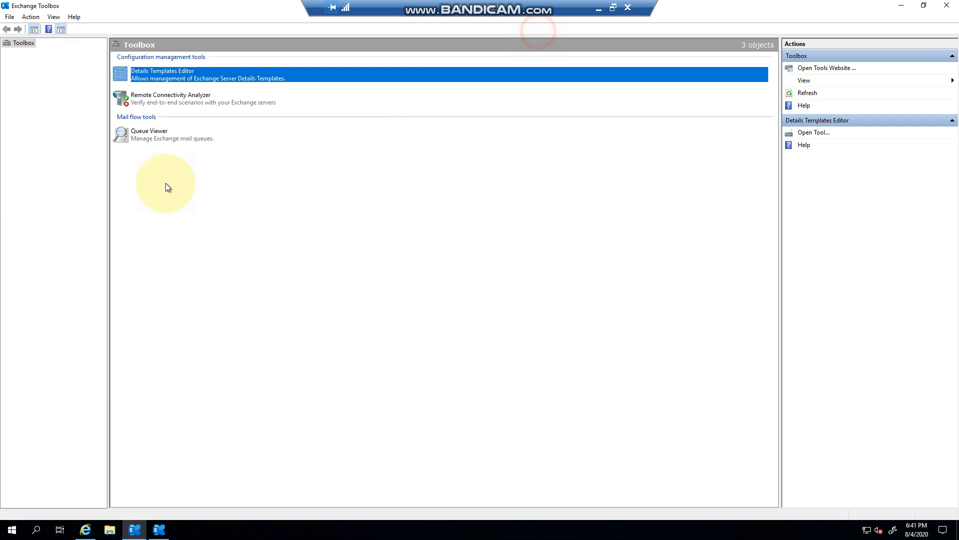
double_click(149, 134)
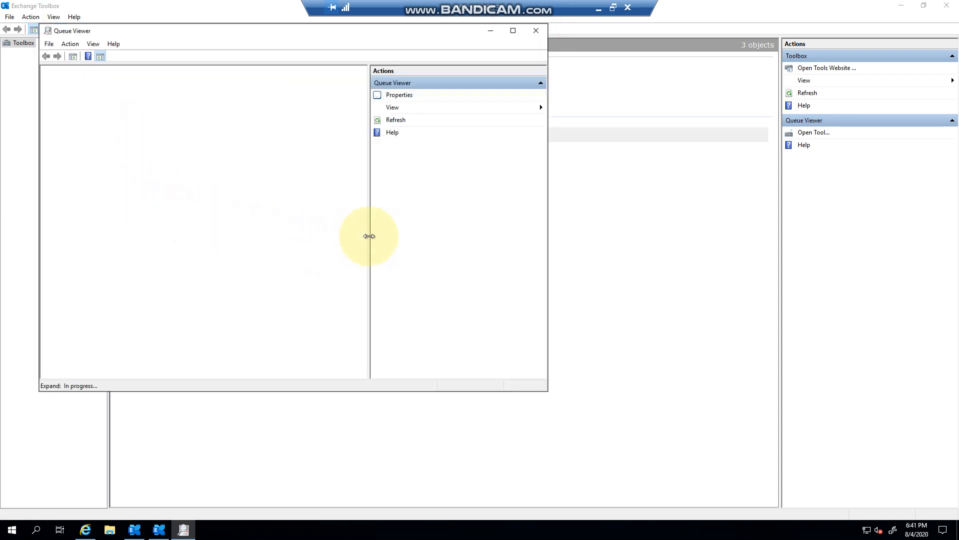
- Let Queue Viewer list the Ready Submission queue, then switch to Exchange Management Shell
drag(369, 236, 403, 238)
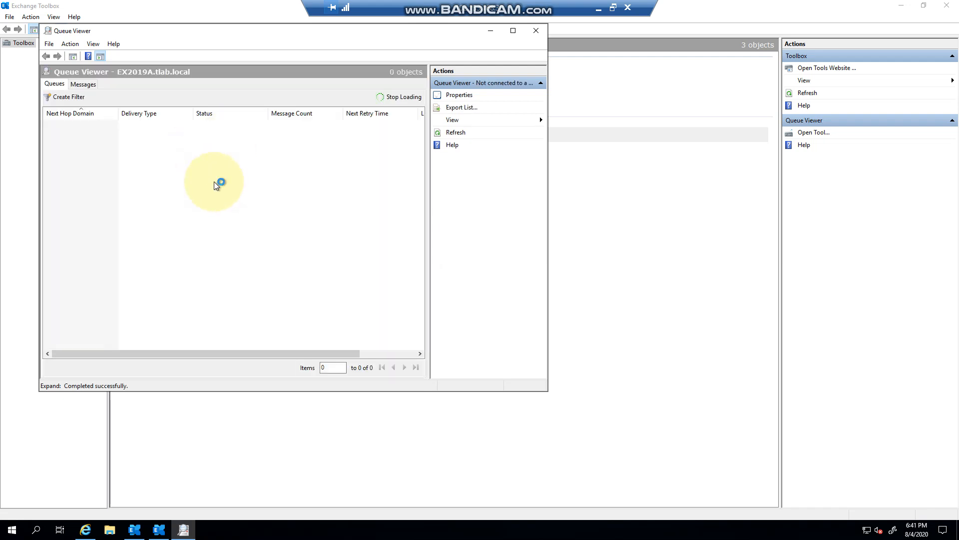
click(497, 83)
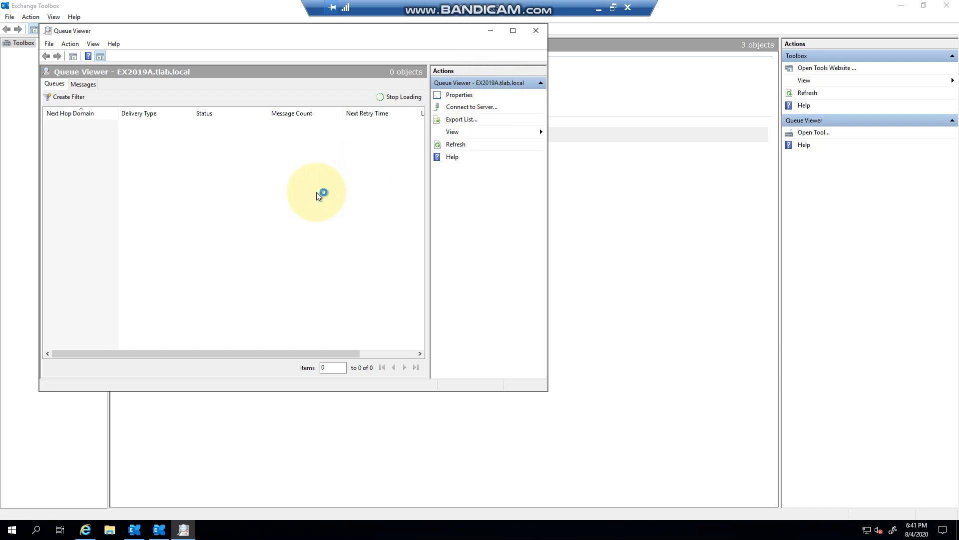
mouse_move(178, 138)
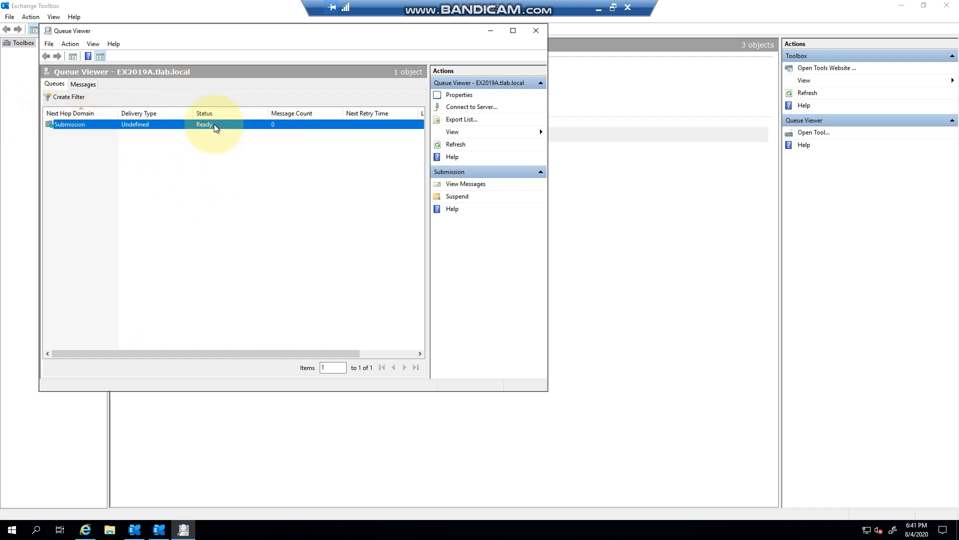
mouse_move(145, 138)
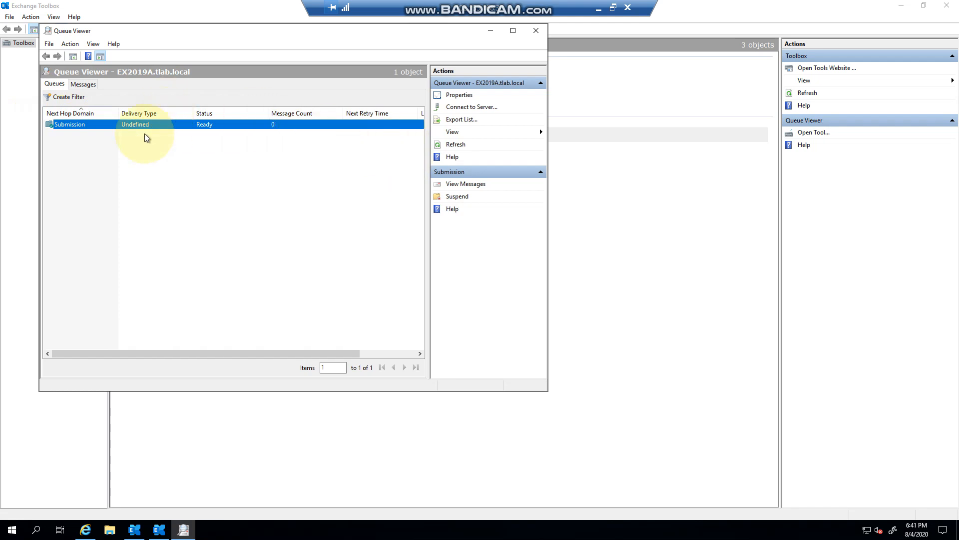
click(157, 530)
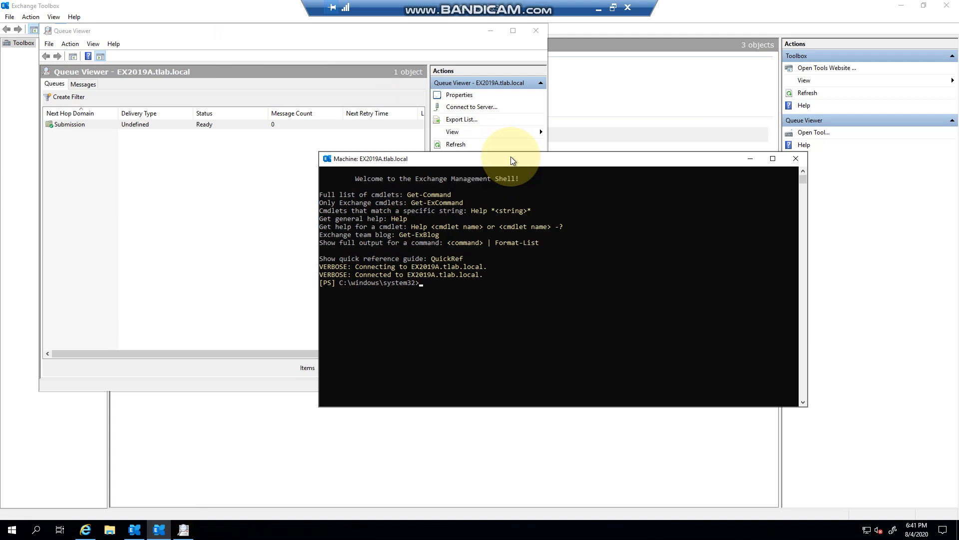
- Run Get-Queue against ex2019a and ex2019b, each showing a Ready Submission queue
text(get-que)
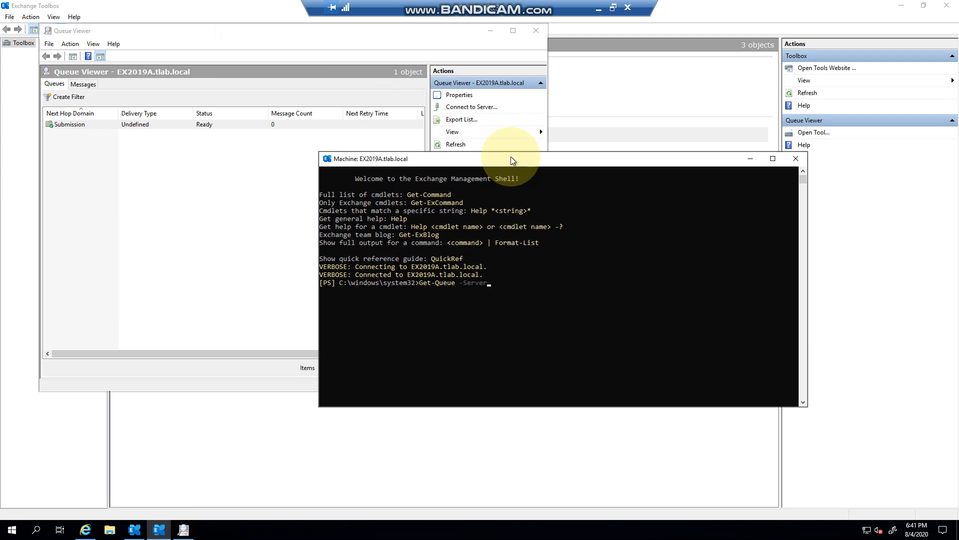
text(ex2019)
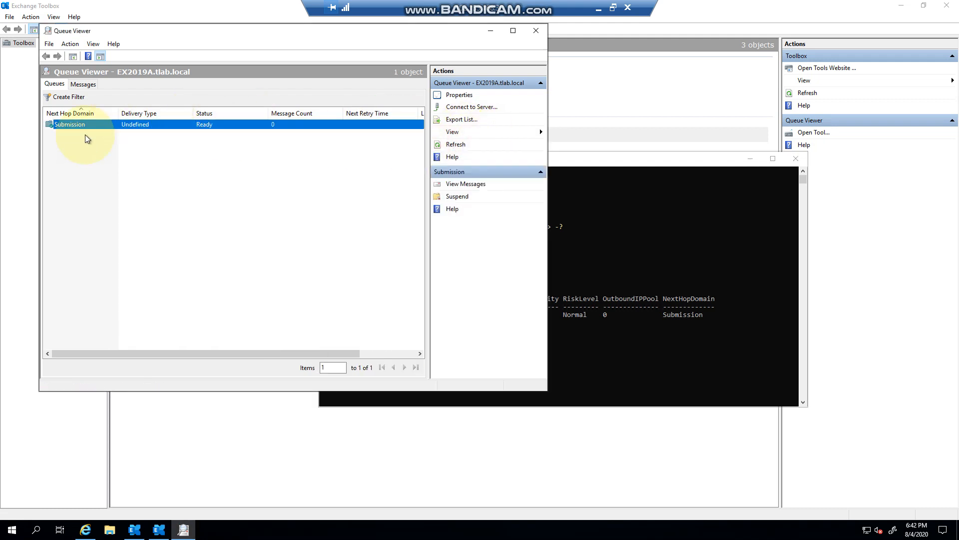
mouse_move(135, 133)
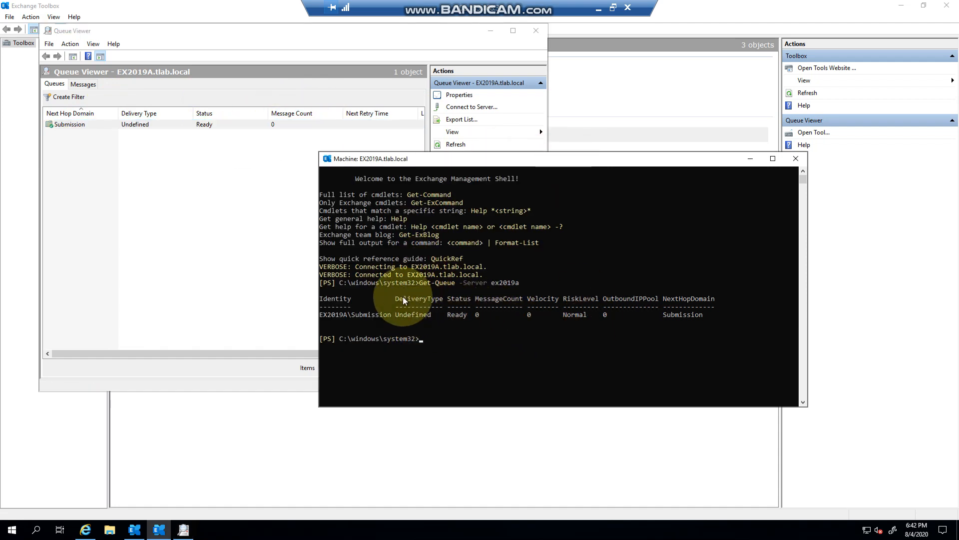
drag(398, 313, 612, 314)
text(Get-Queue -Server ex2019b)
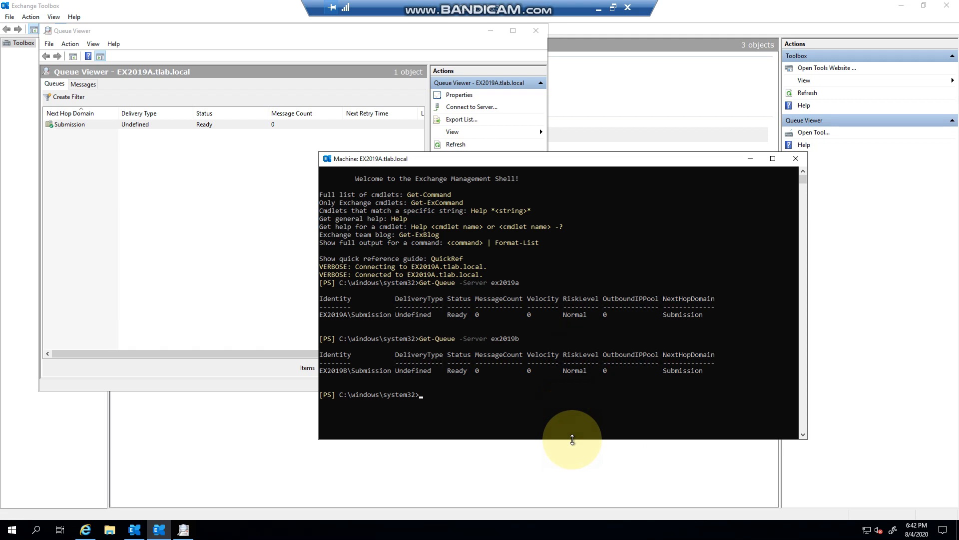
- Clear the screen and run Get-TransportServer | Get-Queue to list both servers' Submission queues
text(cls)
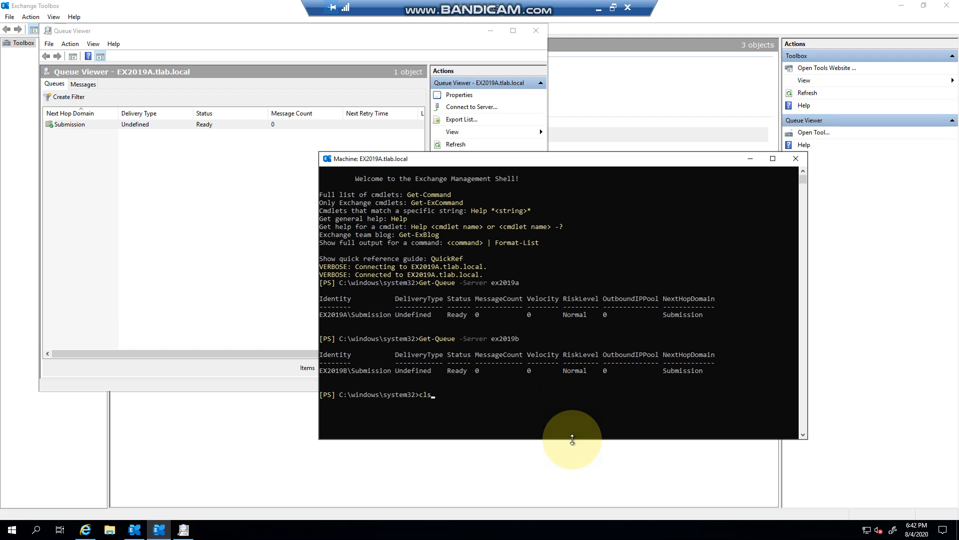
text(get-tra)
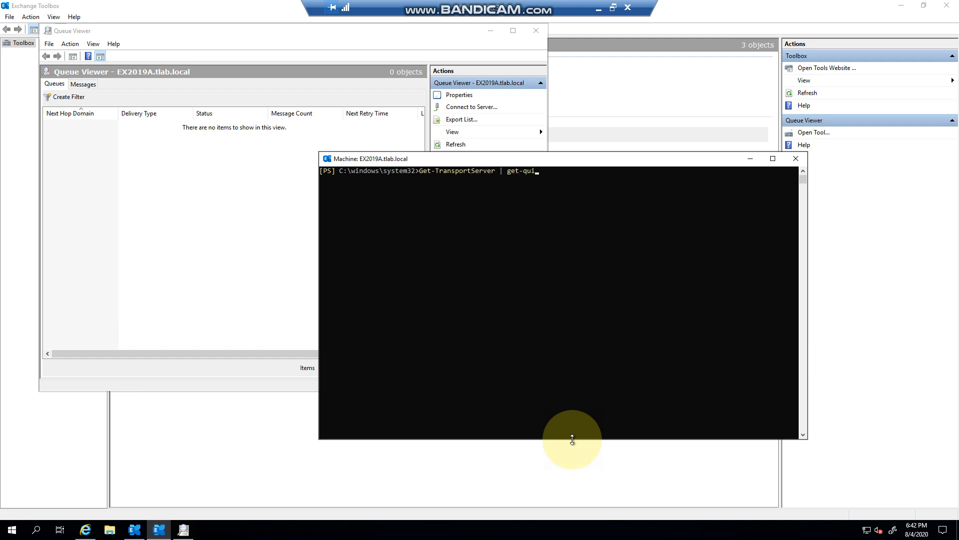
key(Enter)
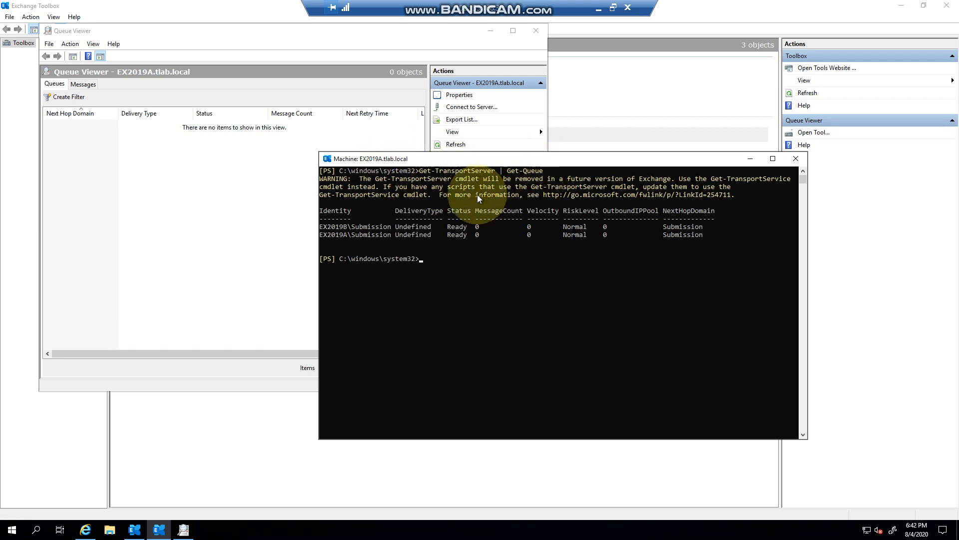
mouse_move(397, 189)
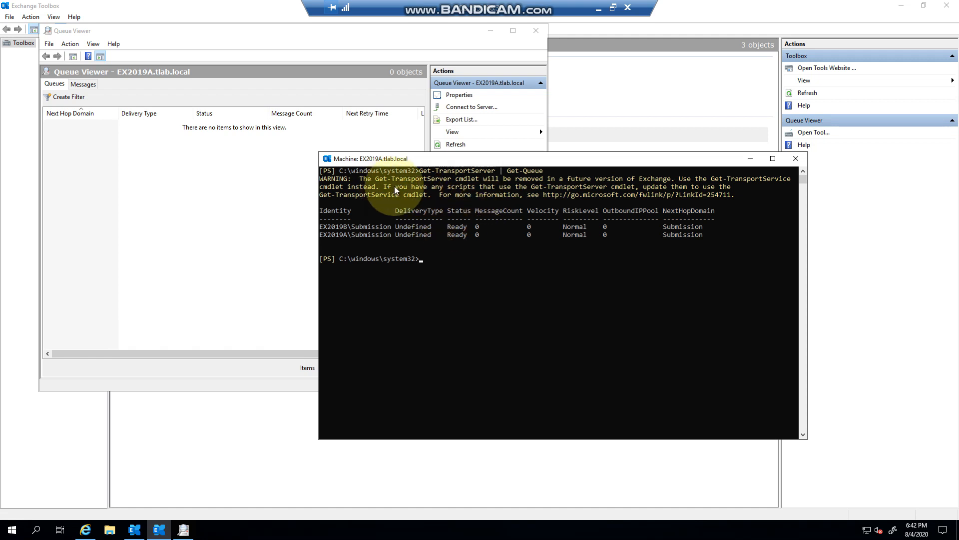
mouse_move(590, 294)
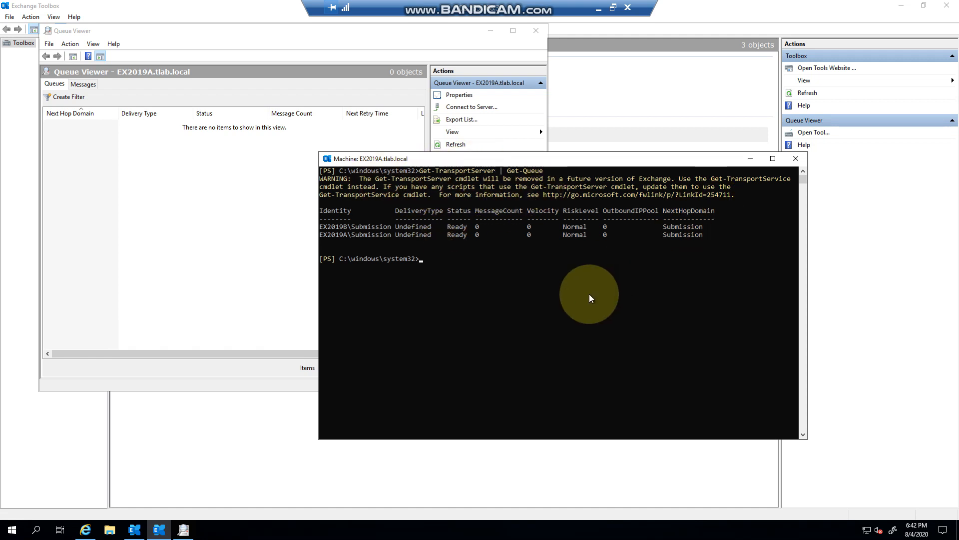
- Run Get-TransportService | Get-Queue to list both servers' queues without the deprecation warning
text(Get-TransportServer | Get-Queue)
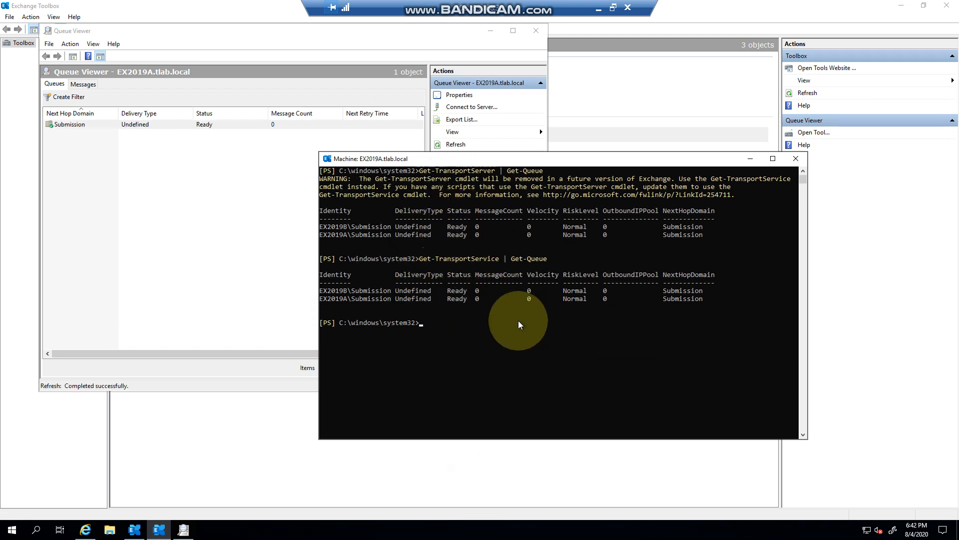
mouse_move(522, 323)
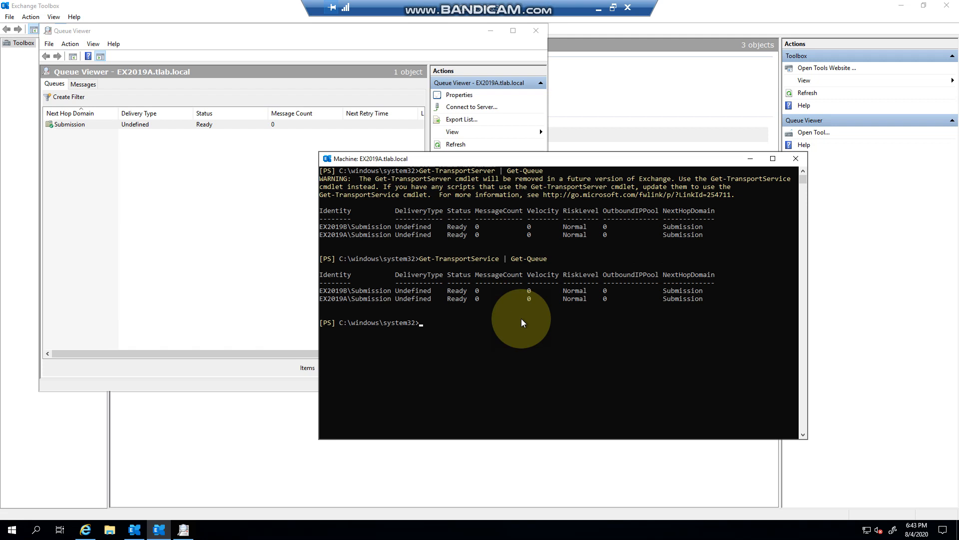
mouse_move(533, 277)
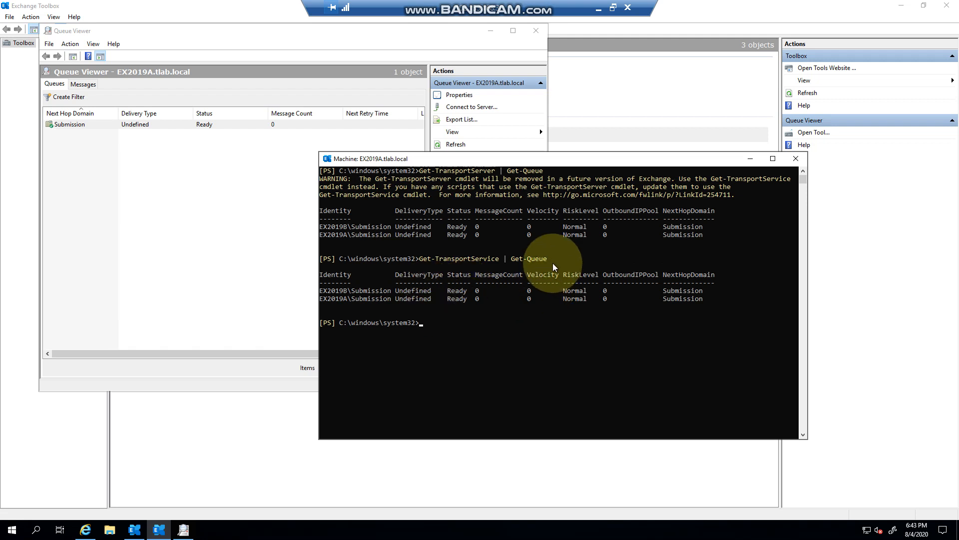
mouse_move(559, 280)
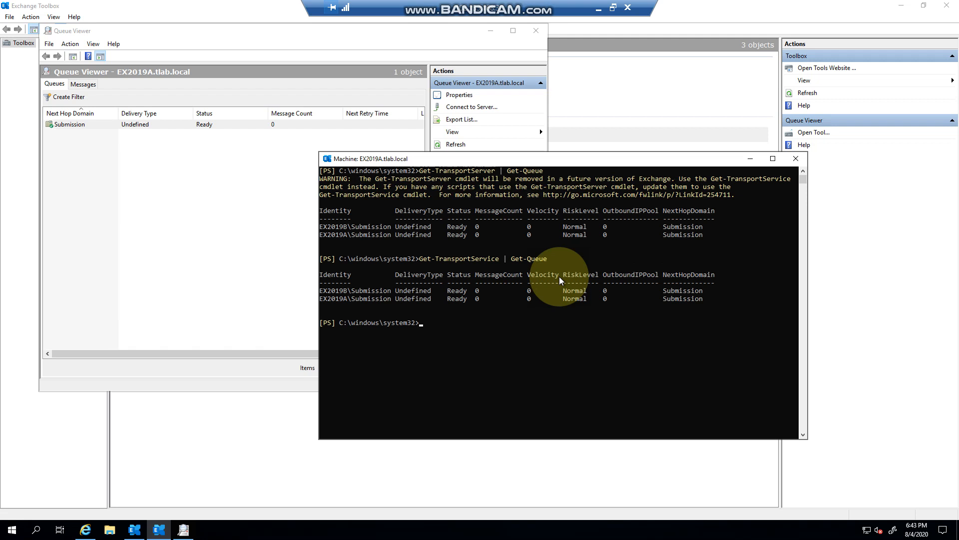
mouse_move(400, 274)
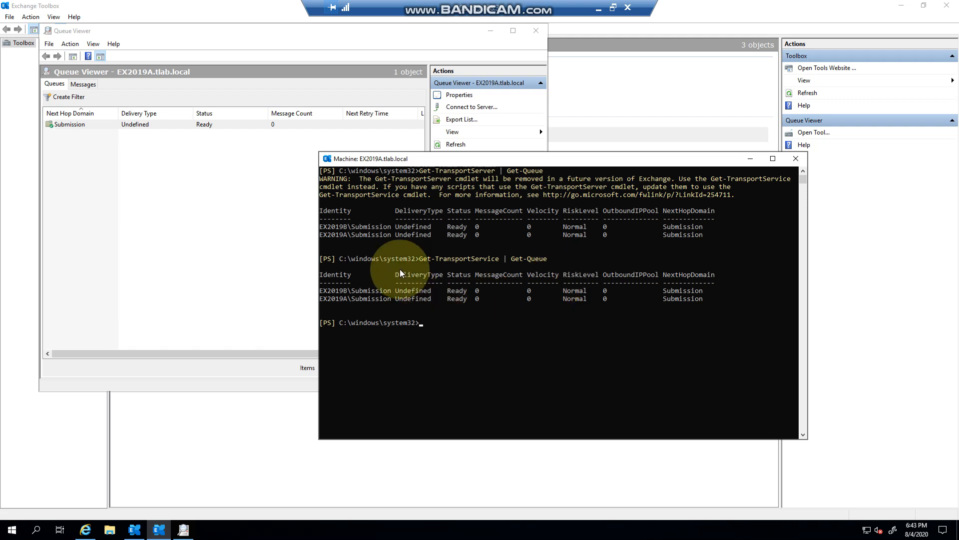